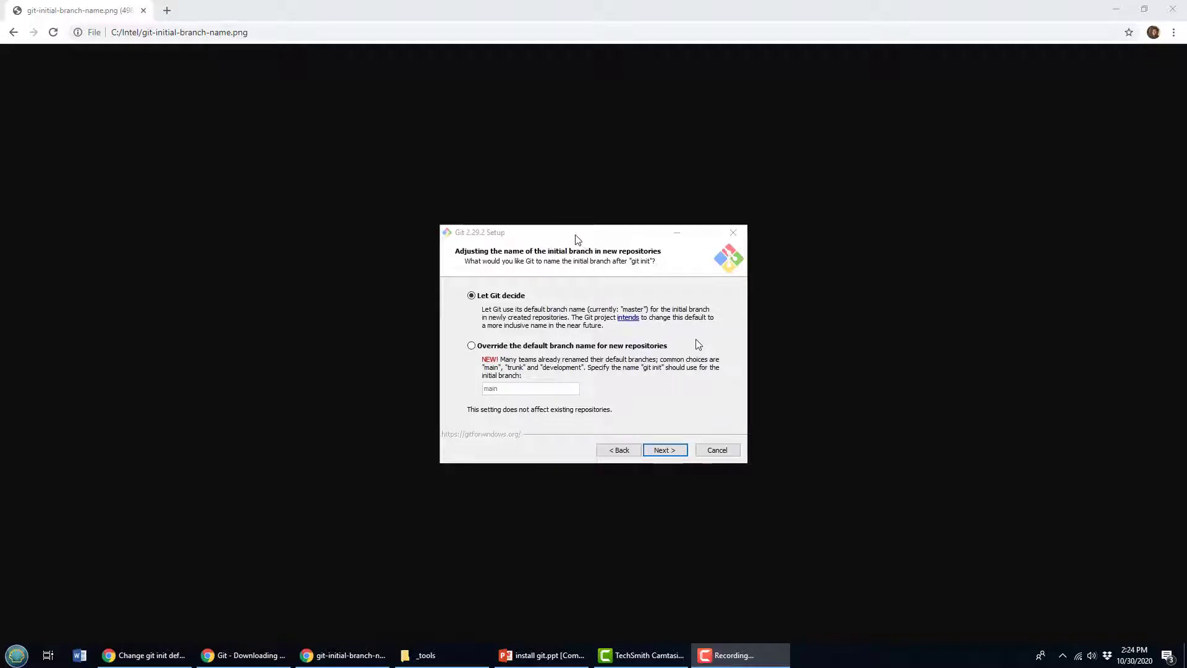
pyautogui.moveTo(491, 403)
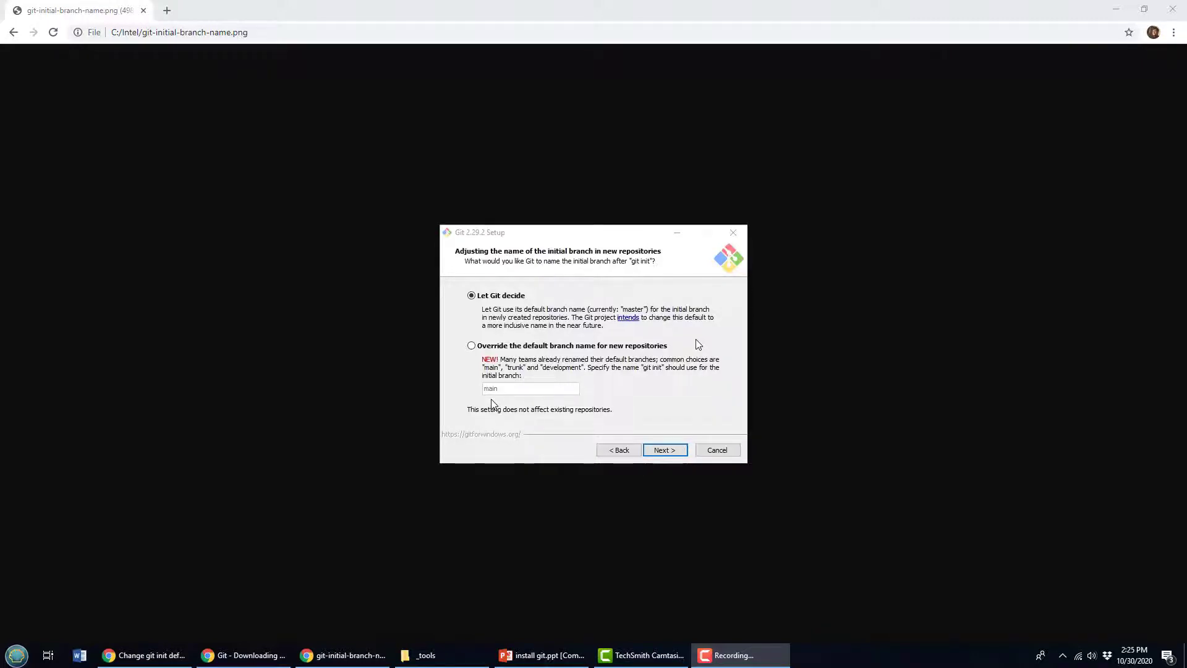
pyautogui.moveTo(678, 421)
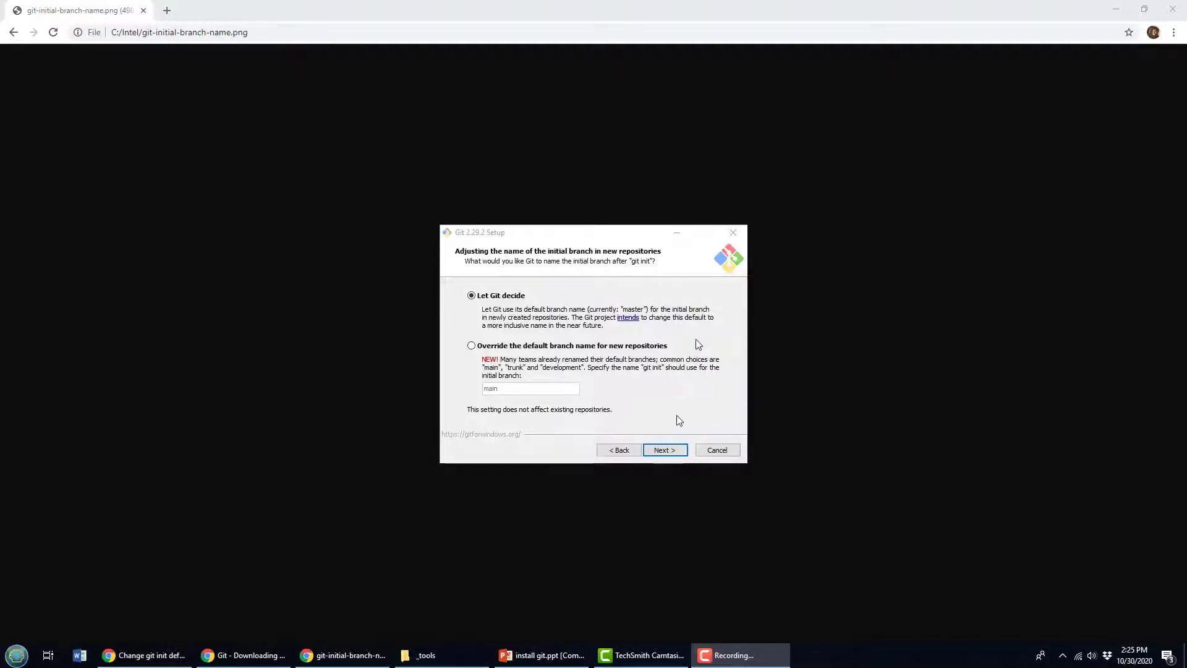
pyautogui.moveTo(464, 647)
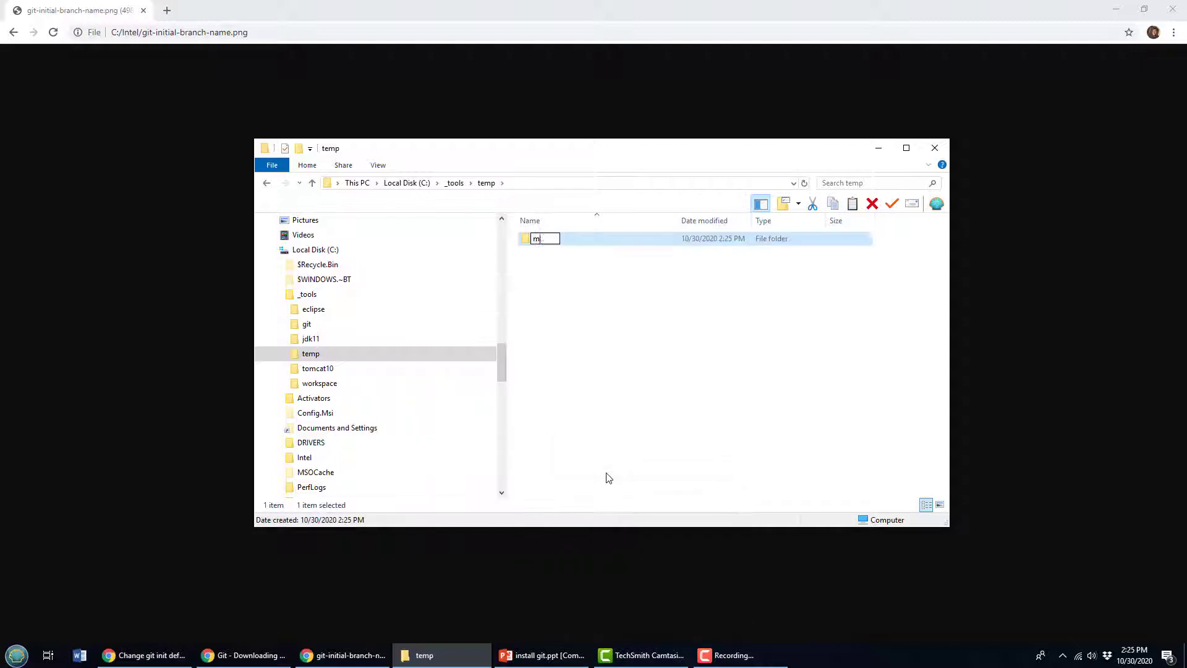
# Step: Create the master-default folder, open Git Bash there, and confirm git status reports branch master
pyautogui.write('aster-def')
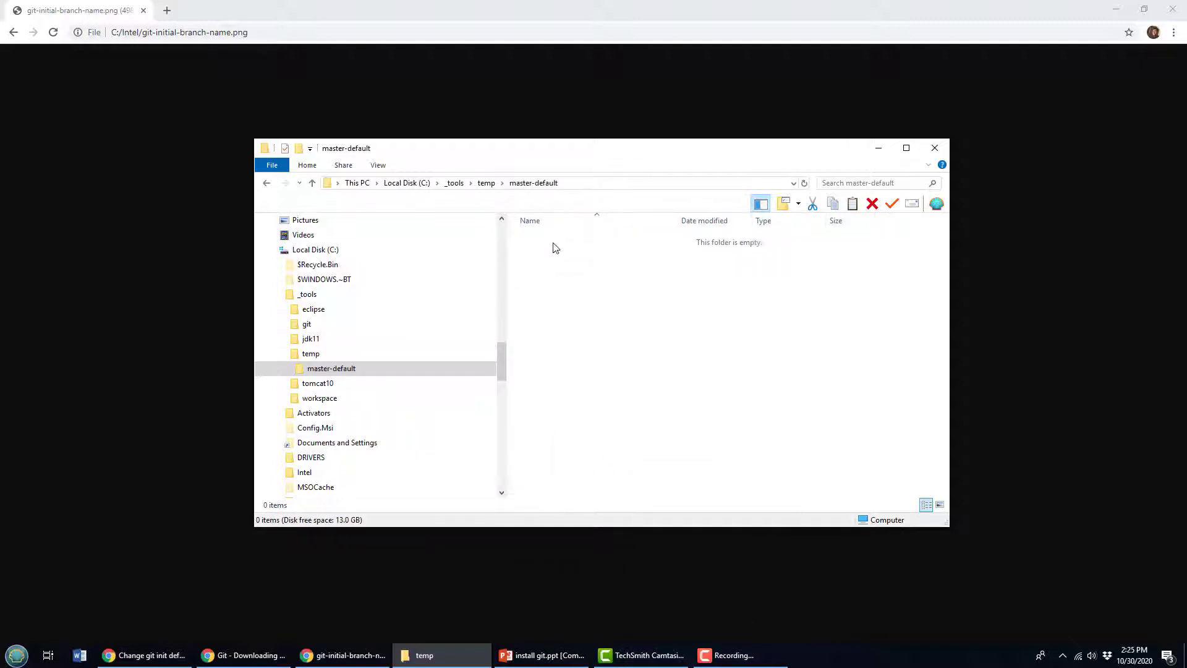
pyautogui.rightClick(555, 247)
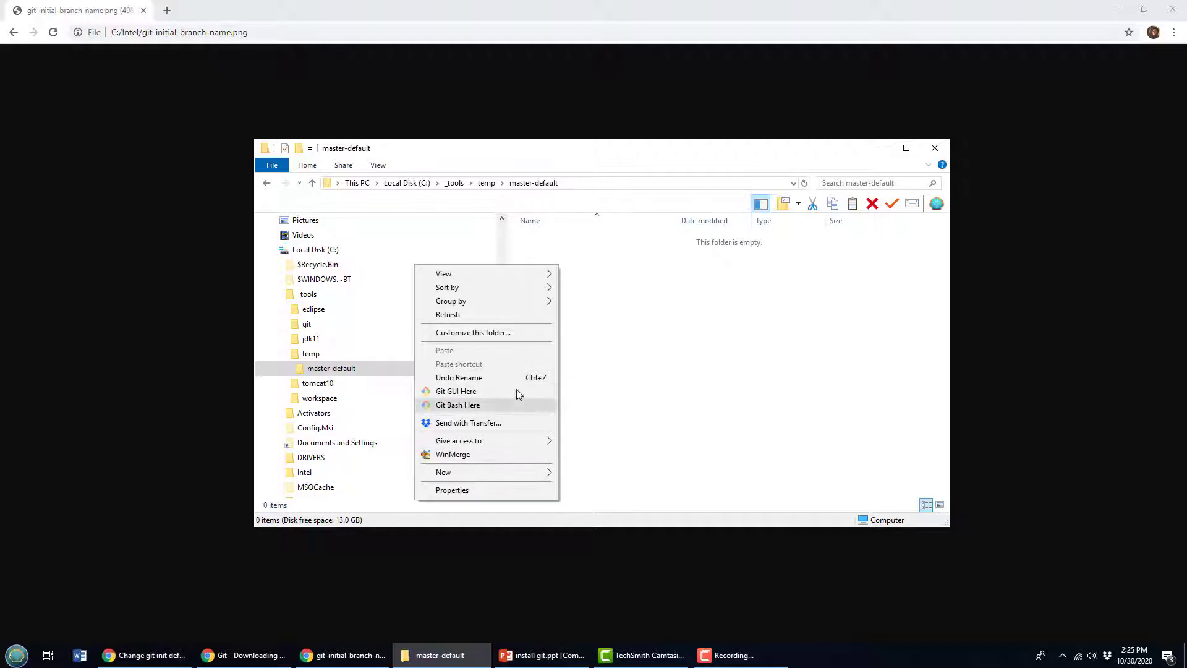
pyautogui.click(458, 404)
pyautogui.write('git status')
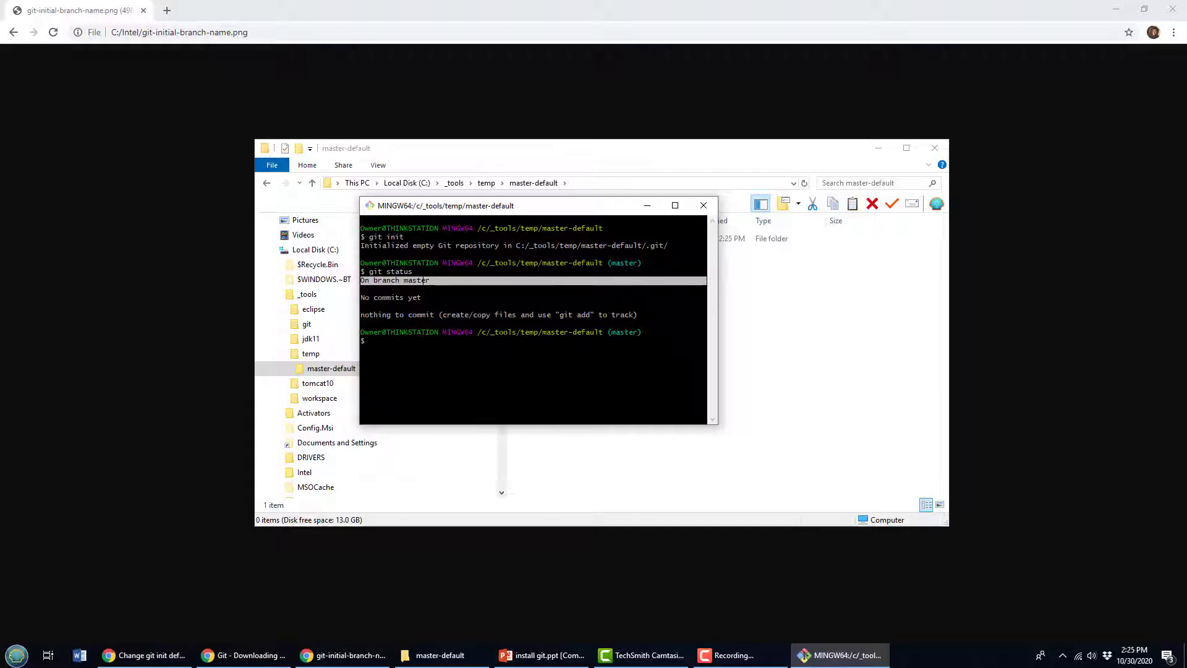
pyautogui.doubleClick(416, 281)
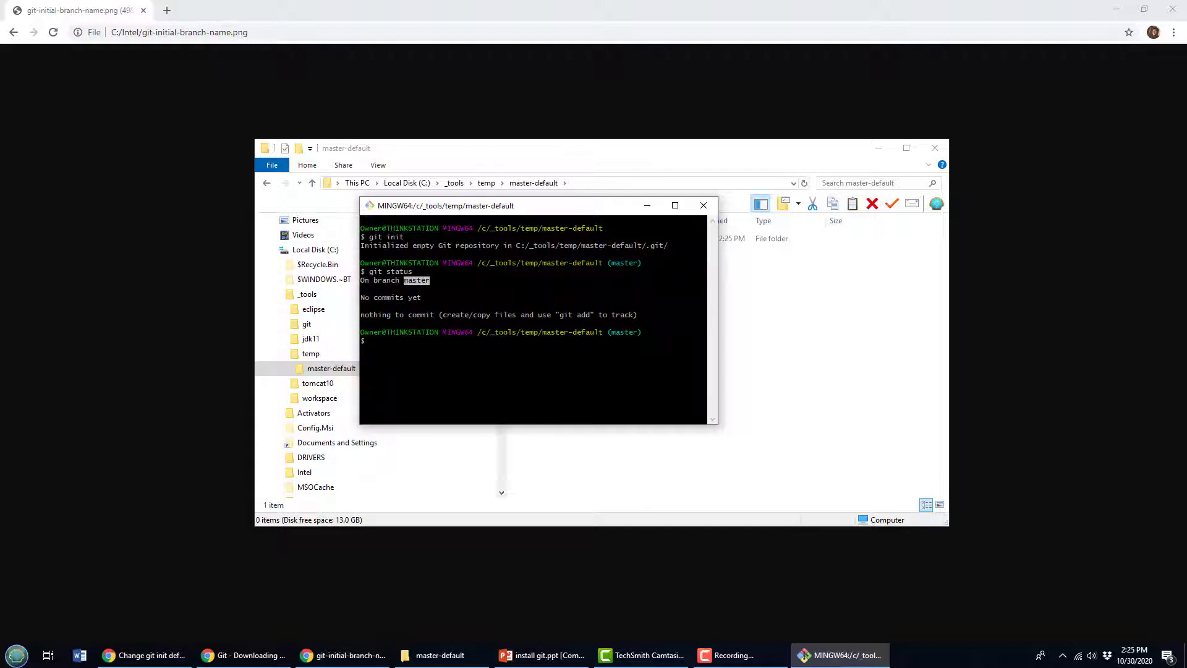
pyautogui.moveTo(933, 287)
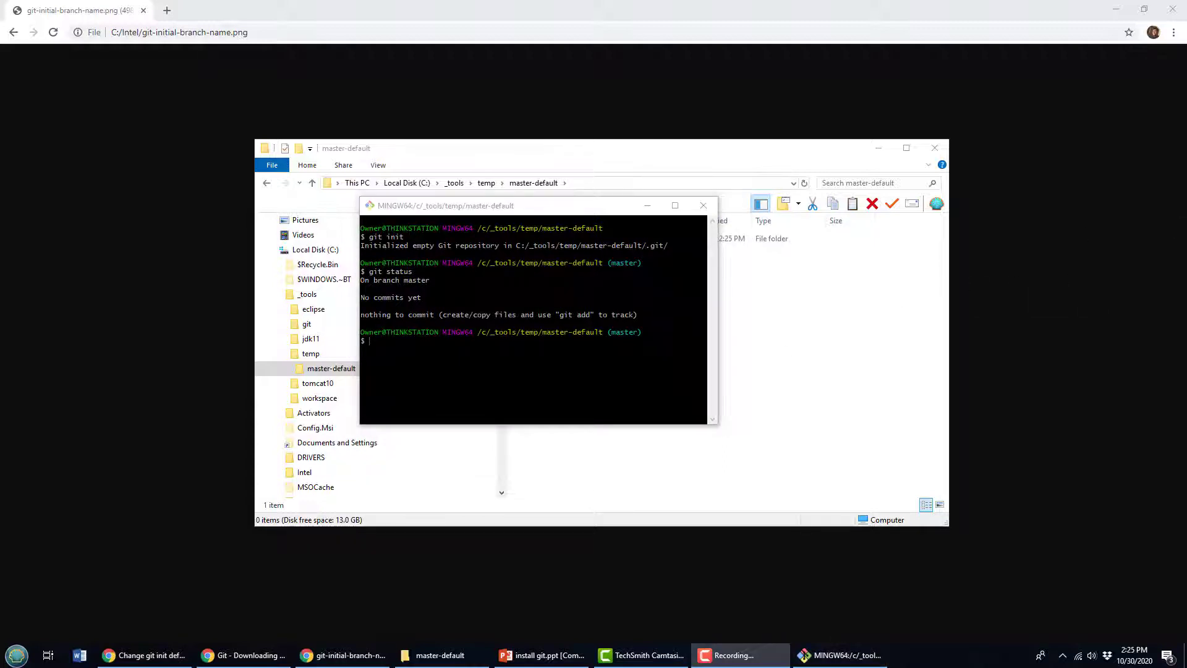
# Step: Run git config --global init.defaultBranch main, then attempt cd.. which is not found
pyautogui.write('git config --')
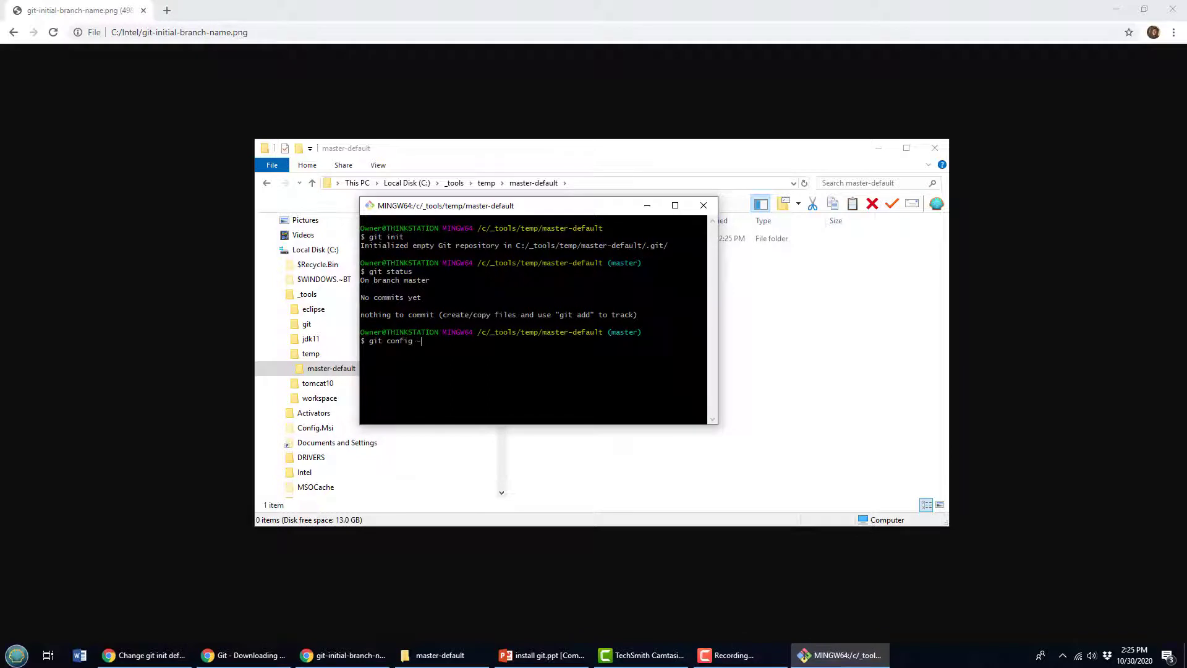
pyautogui.write('-global')
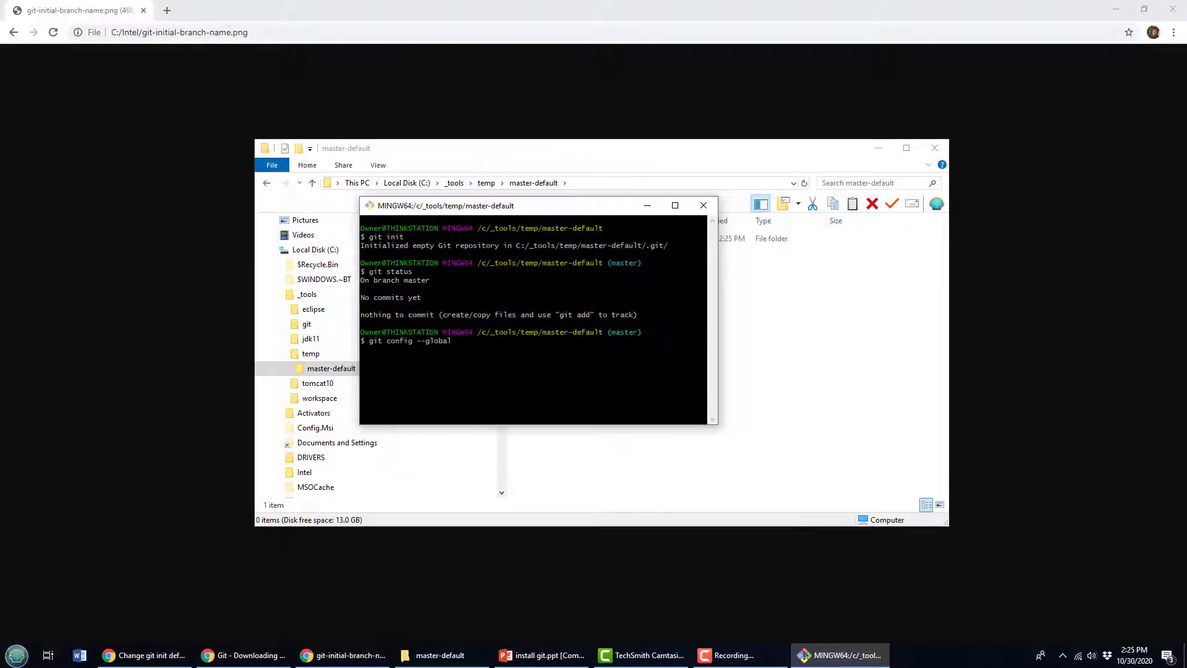
pyautogui.write('init')
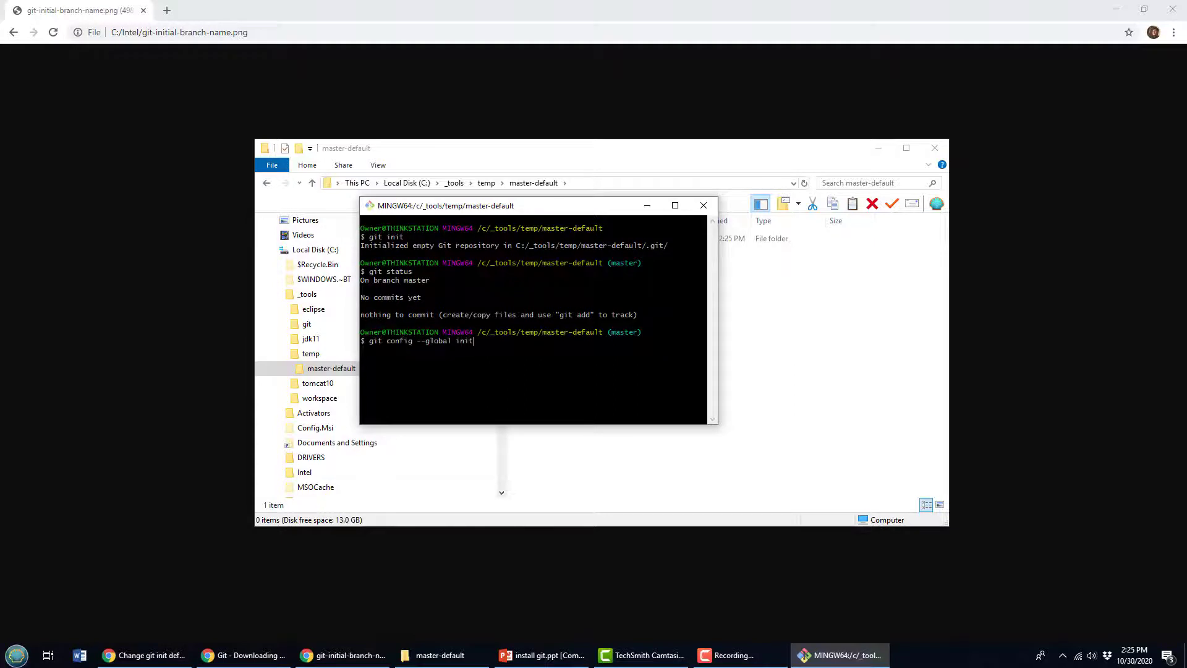
pyautogui.write('.default')
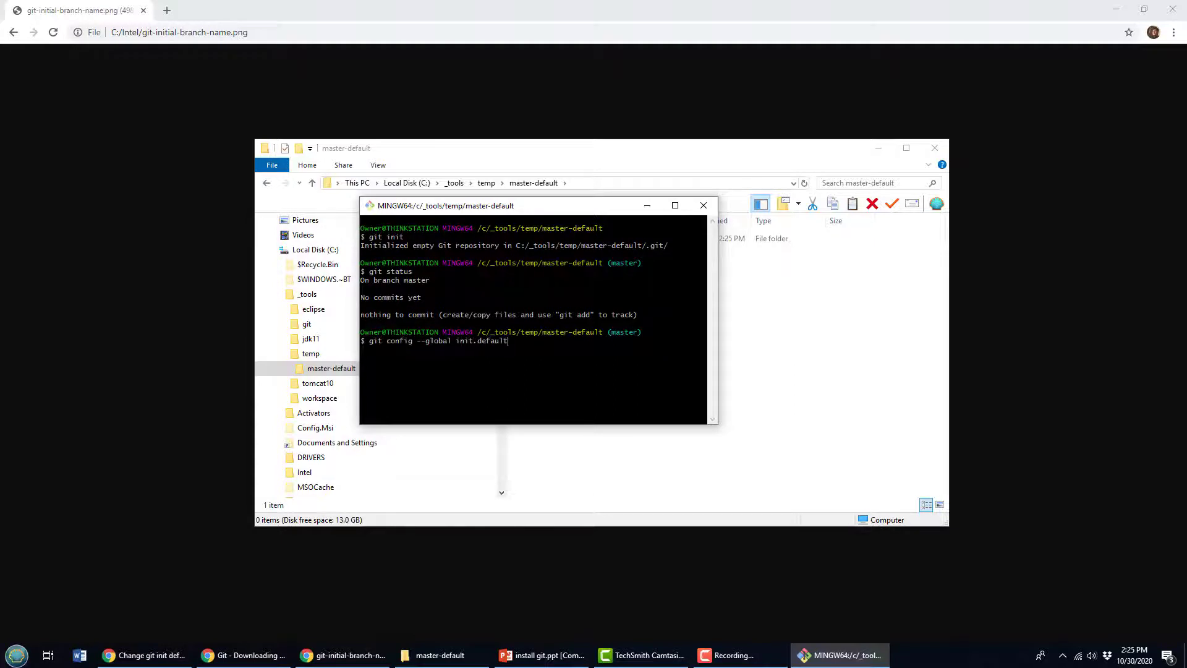
pyautogui.write('Branch')
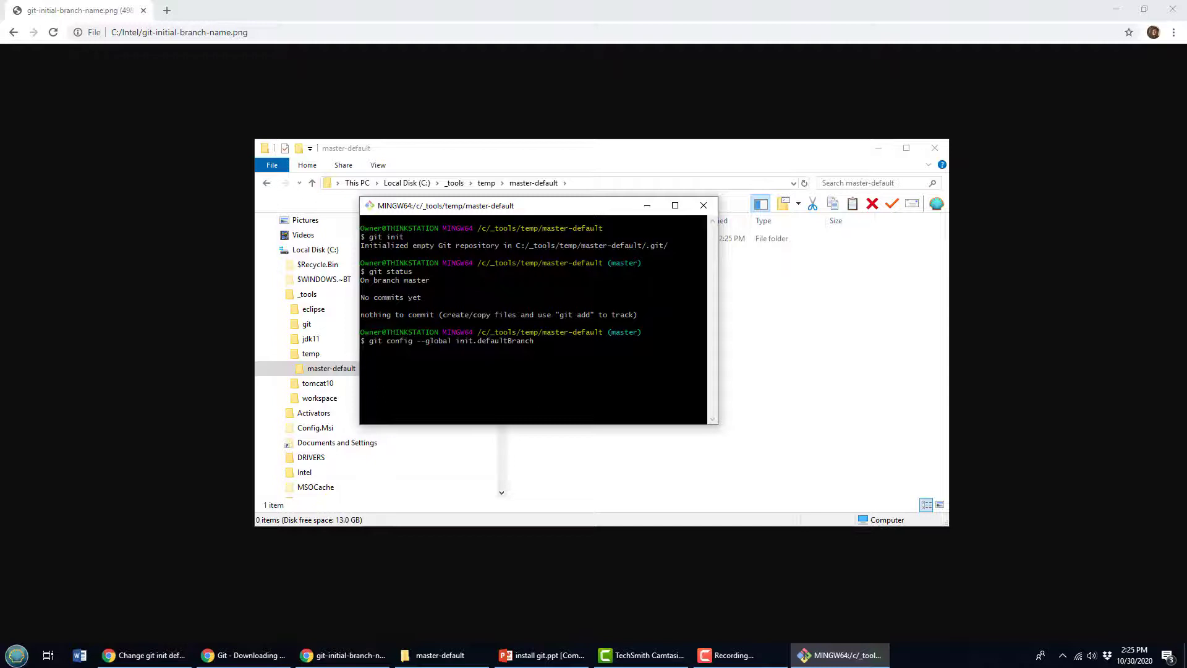
pyautogui.write('main')
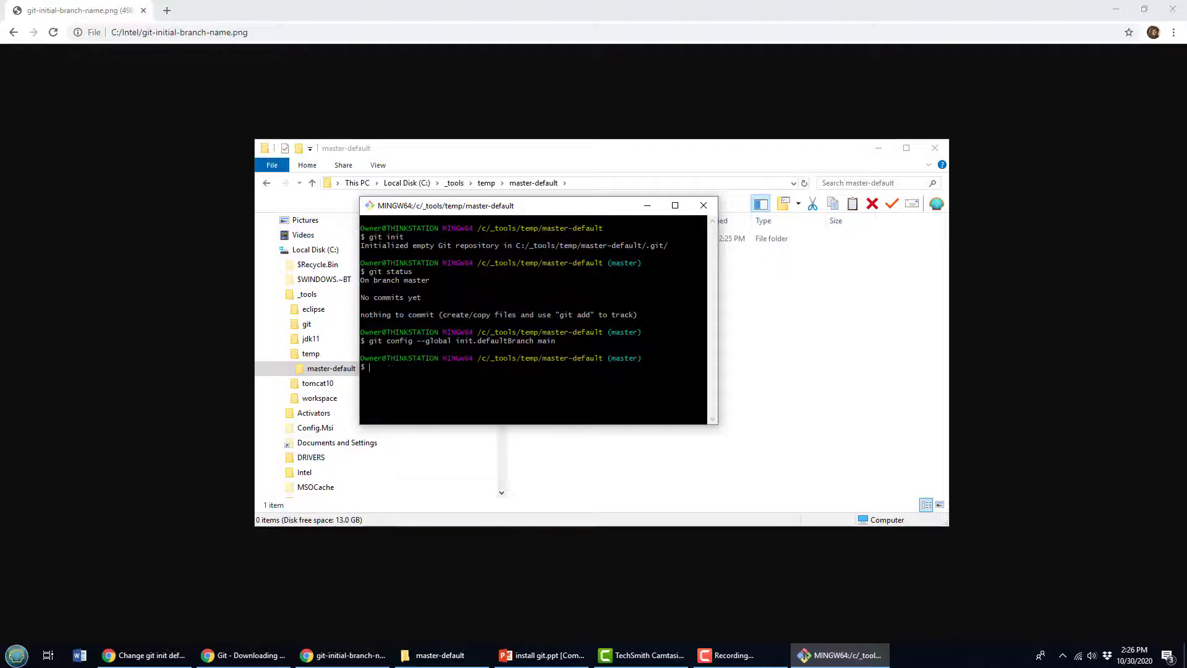
pyautogui.write('cd..')
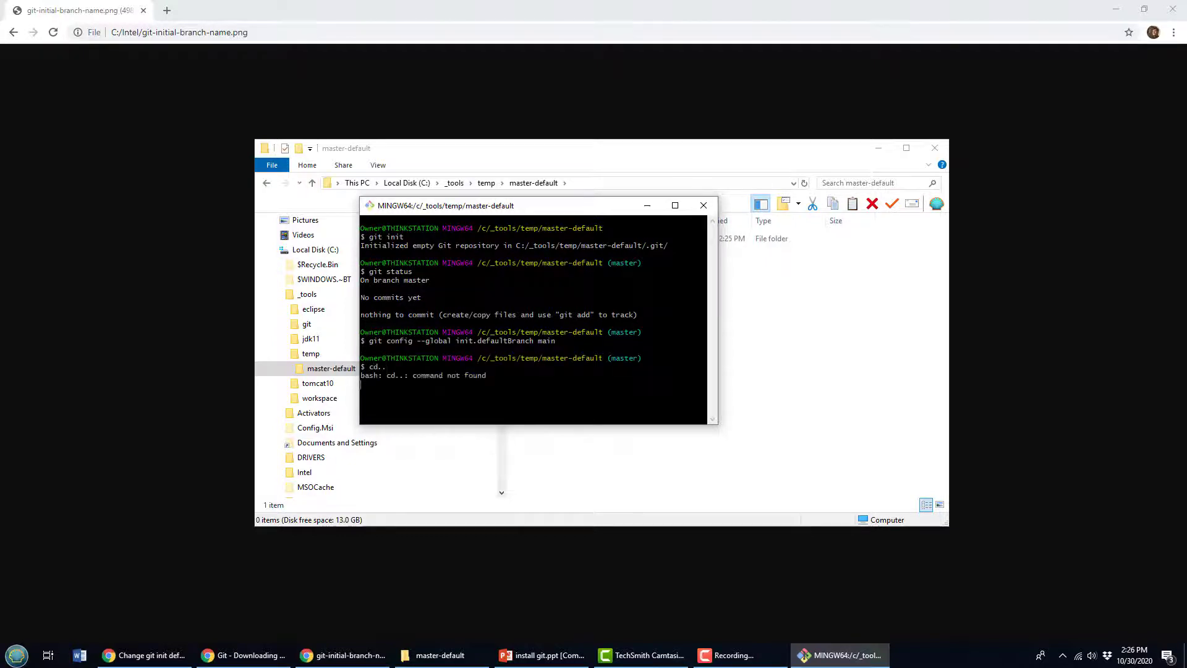
# Step: Create a new folder named main-default inside temp
pyautogui.rightClick(477, 355)
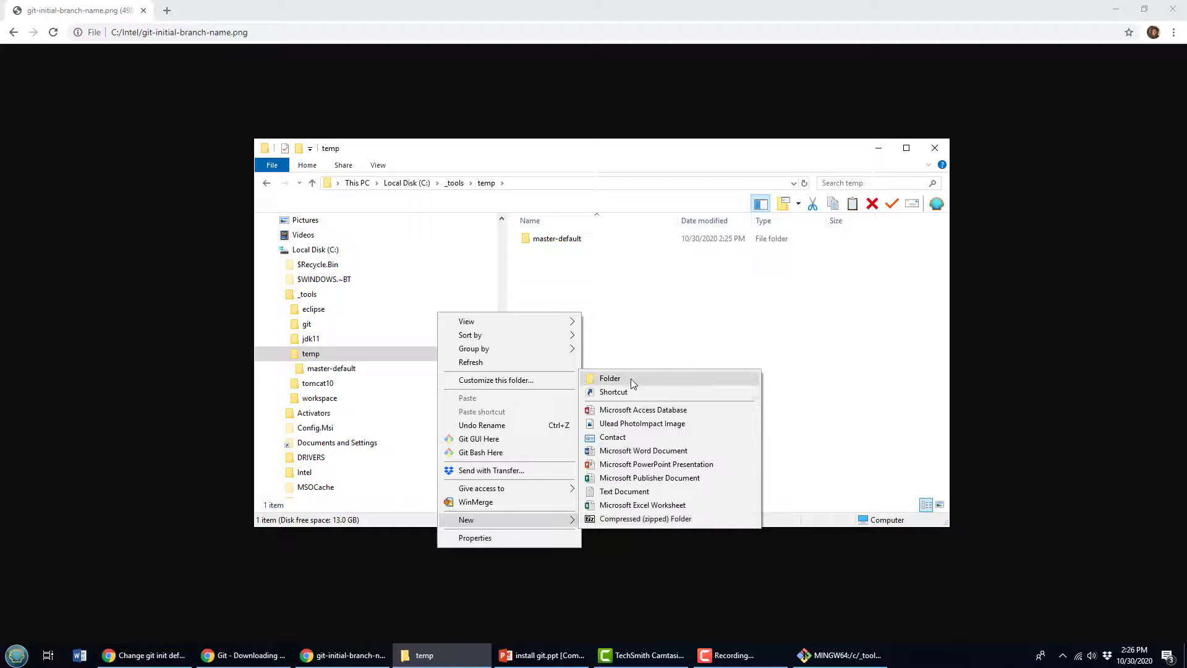
pyautogui.click(610, 379)
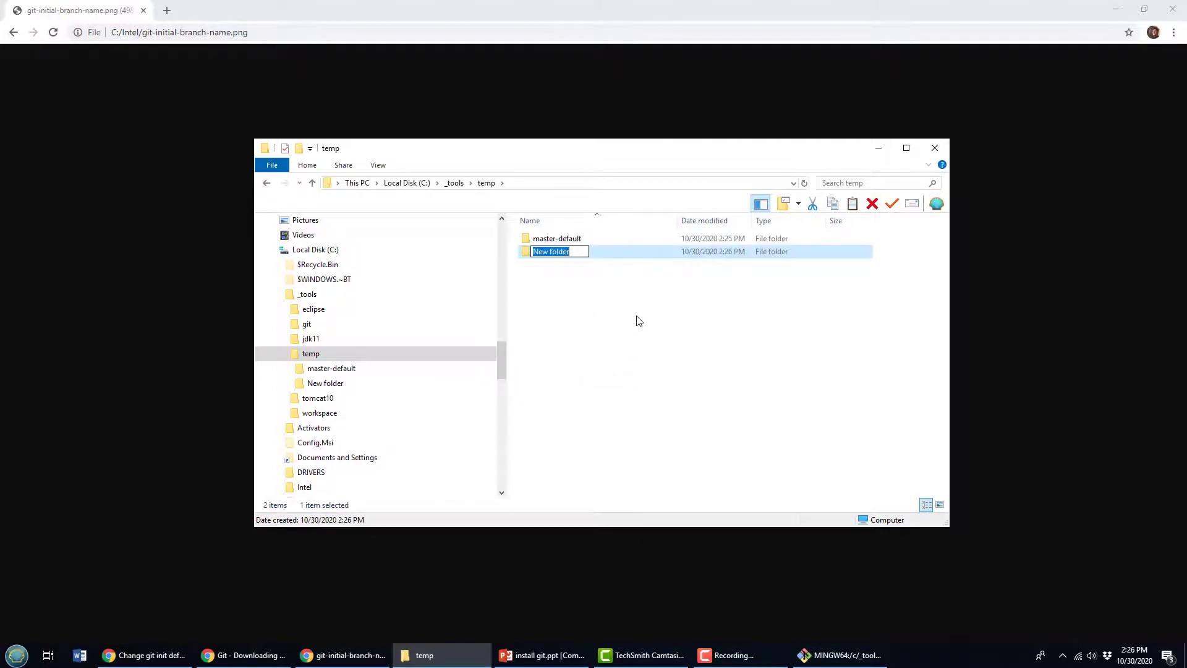
pyautogui.write('mai')
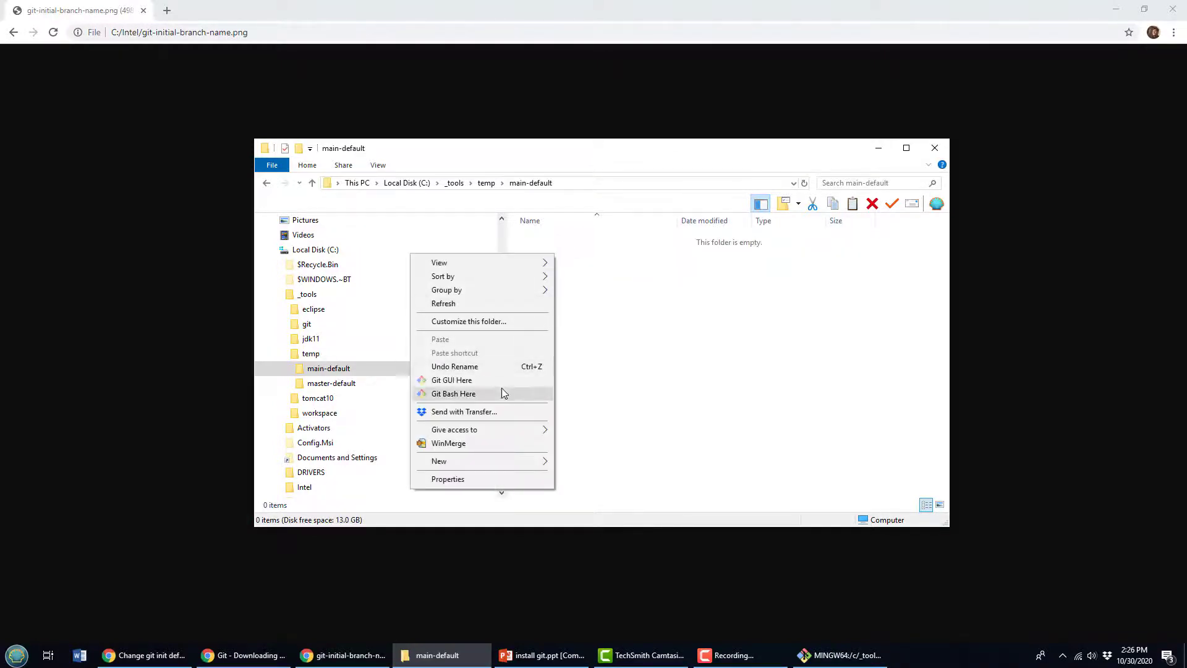
# Step: Open Git Bash in main-default, run git init and git status showing branch main, then refocus the master-default terminal
pyautogui.click(452, 393)
pyautogui.write('g')
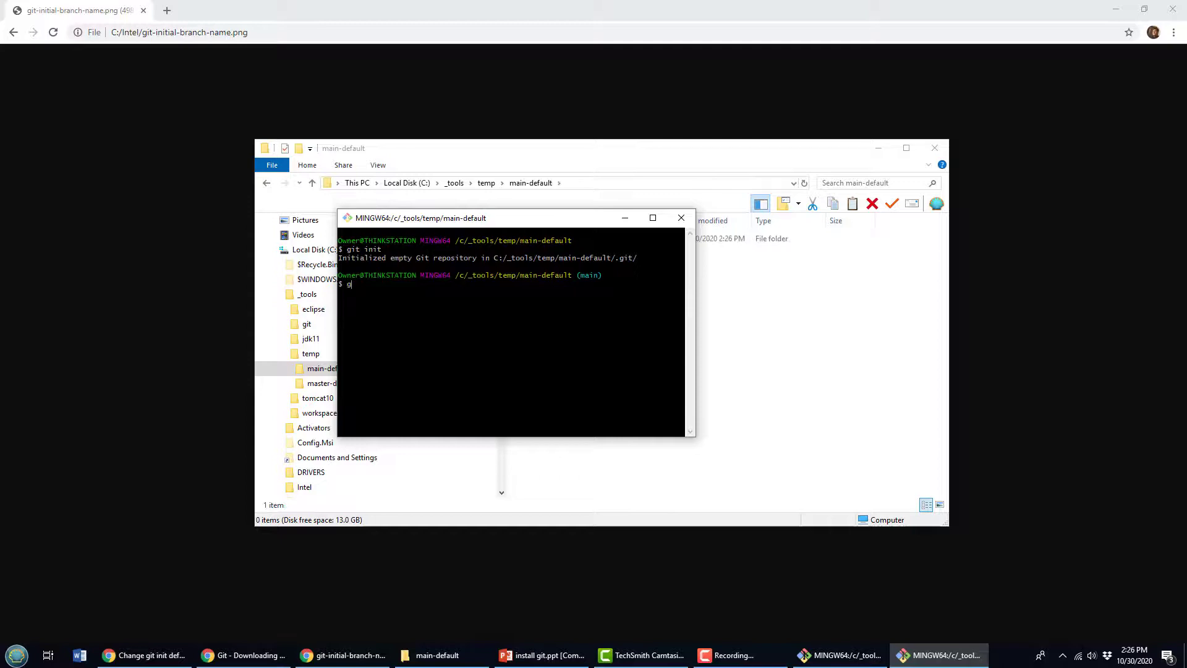
pyautogui.write('it status')
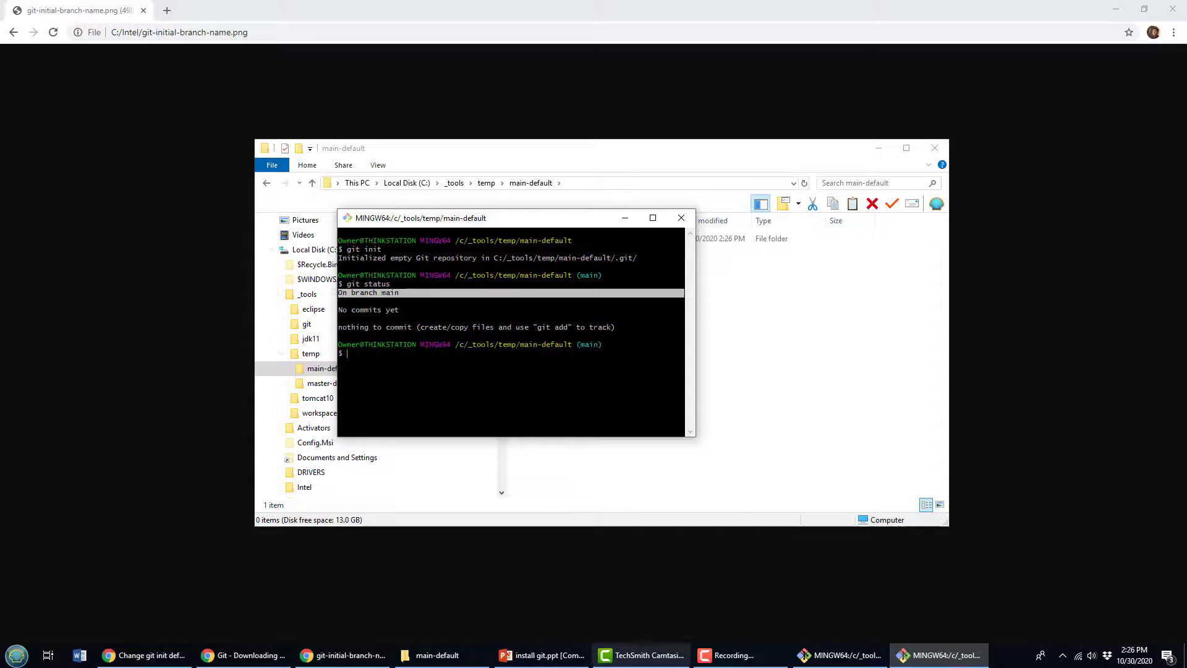
pyautogui.click(838, 656)
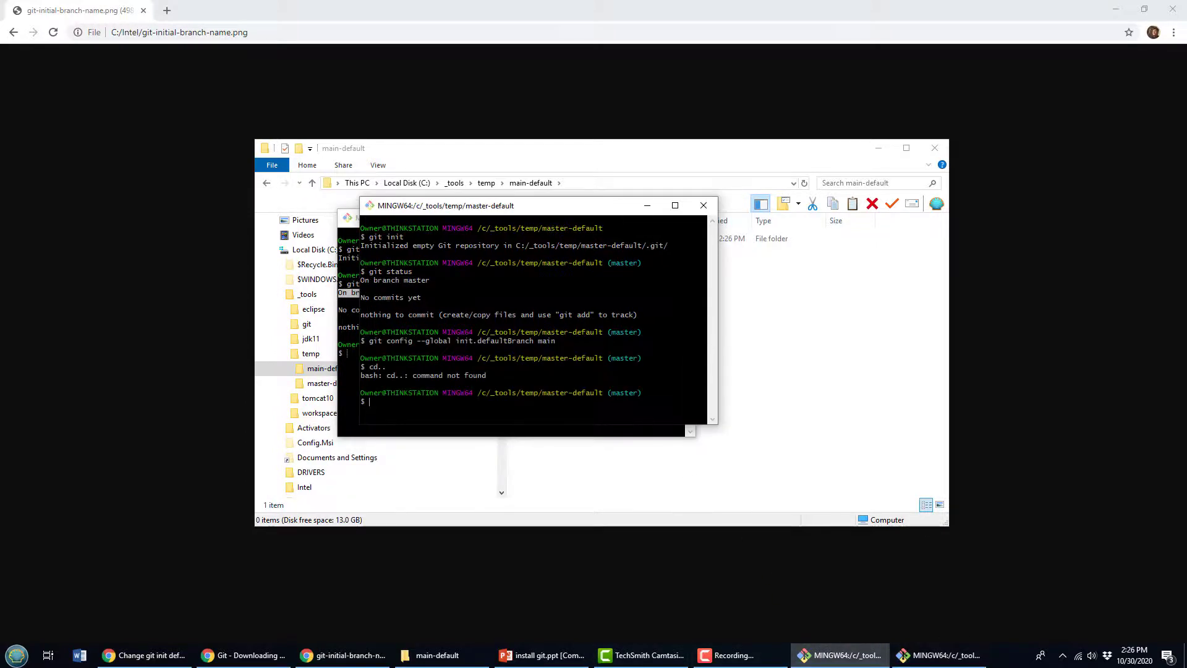